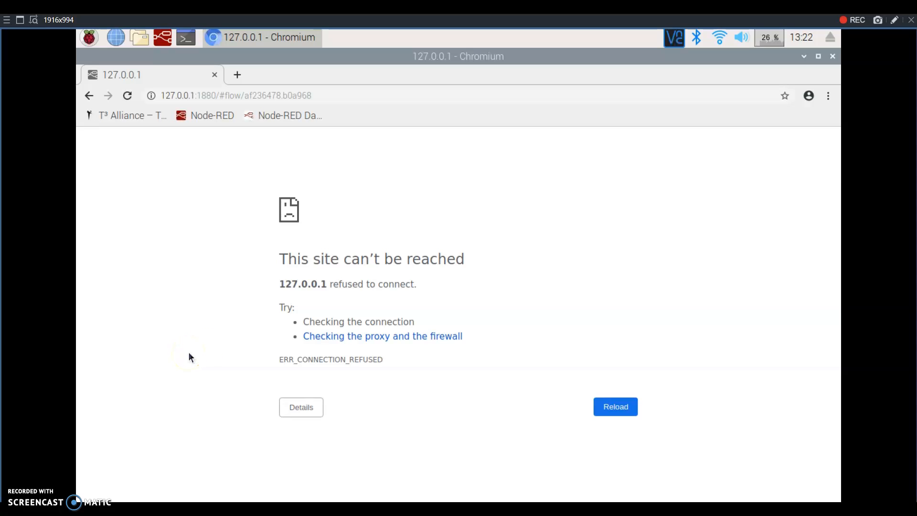
Launch Node-RED from the taskbar so its console starts it as a systemd service
left_click(127, 96)
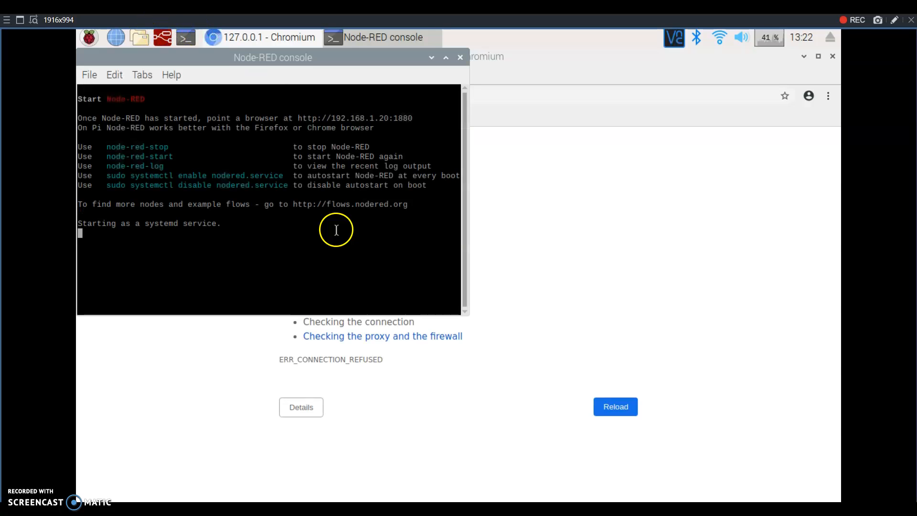
mouse_move(177, 244)
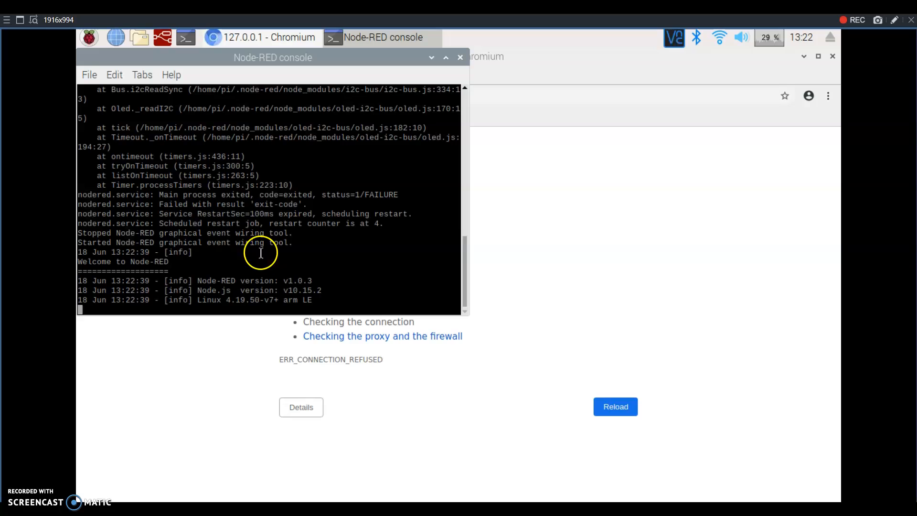
Highlight the RestartSec service restart lines in the Node-RED log, then bring Chromium forward
double_click(221, 214)
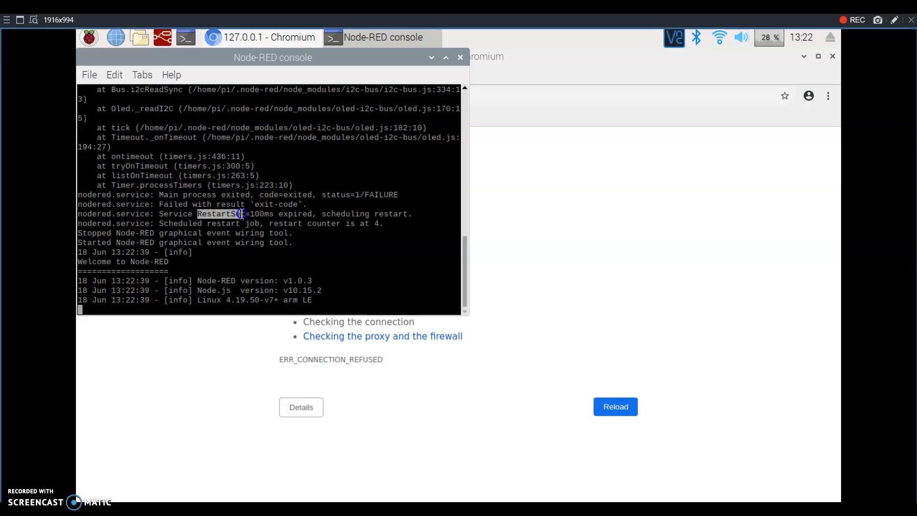
left_click_drag(245, 214, 409, 224)
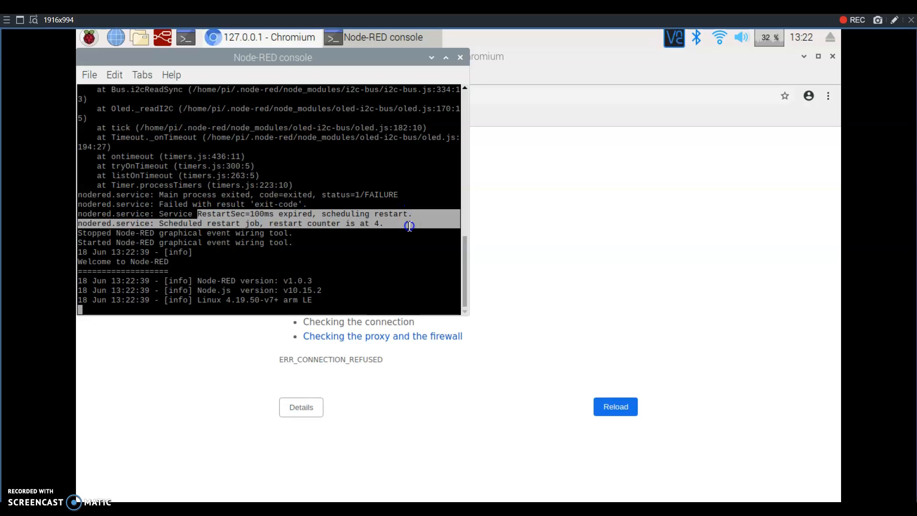
scroll("down", 3)
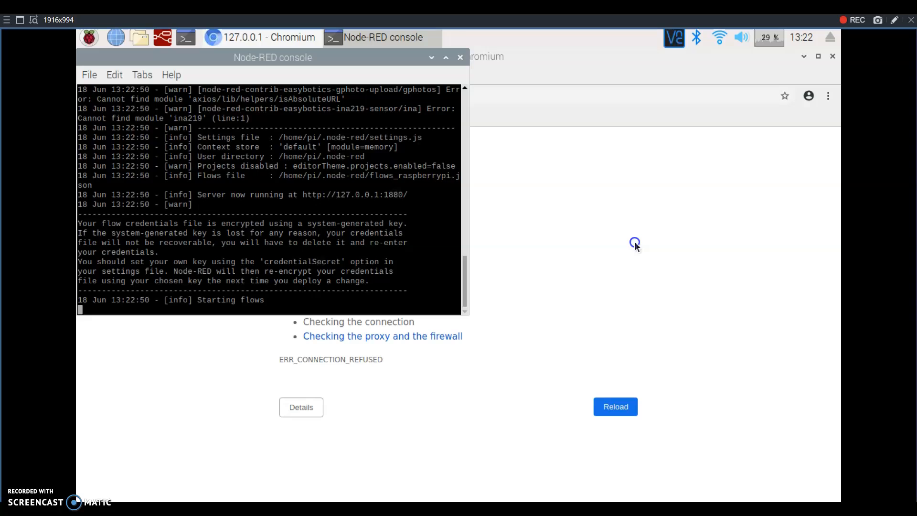
left_click(269, 37)
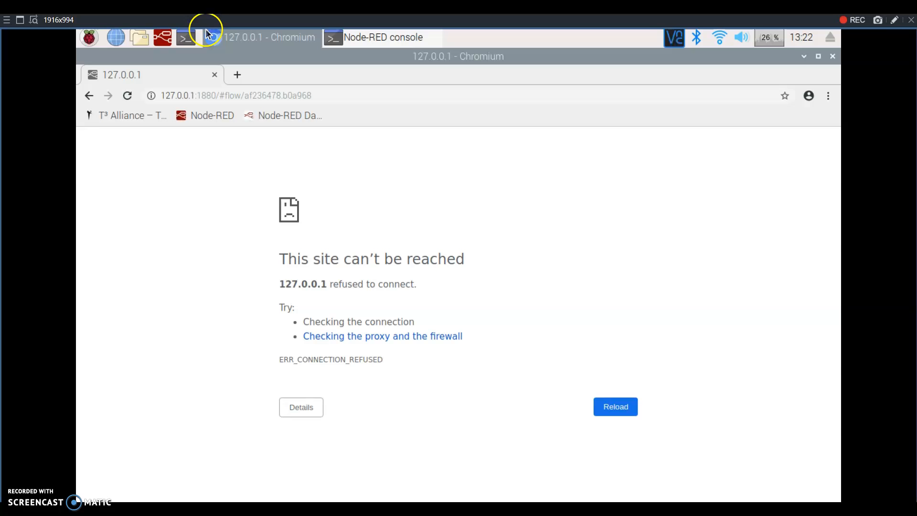
Open a new LXTerminal window and run node-red-stop to stop Node-RED
left_click(186, 38)
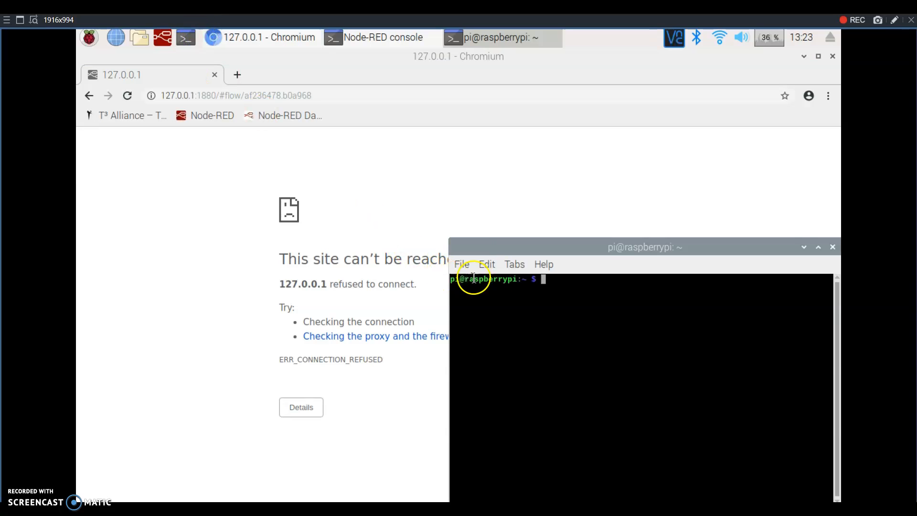
type("node-red-stop")
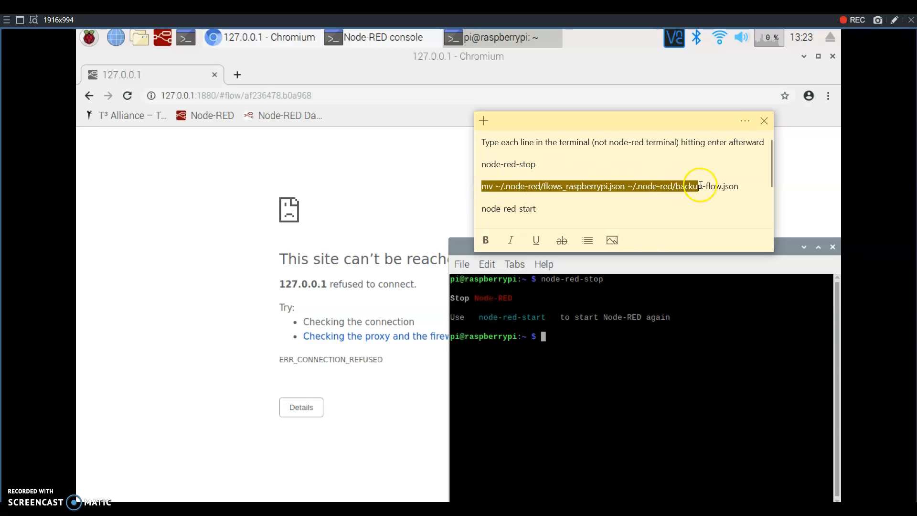
Copy the sticky note's mv command and run it, renaming flows_raspberrypi.json to backup-flow.json
right_click(699, 186)
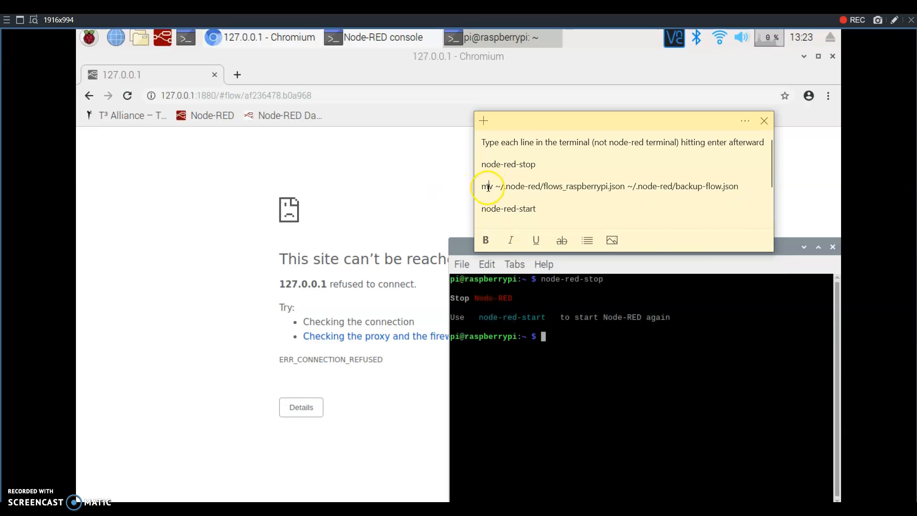
mouse_move(516, 184)
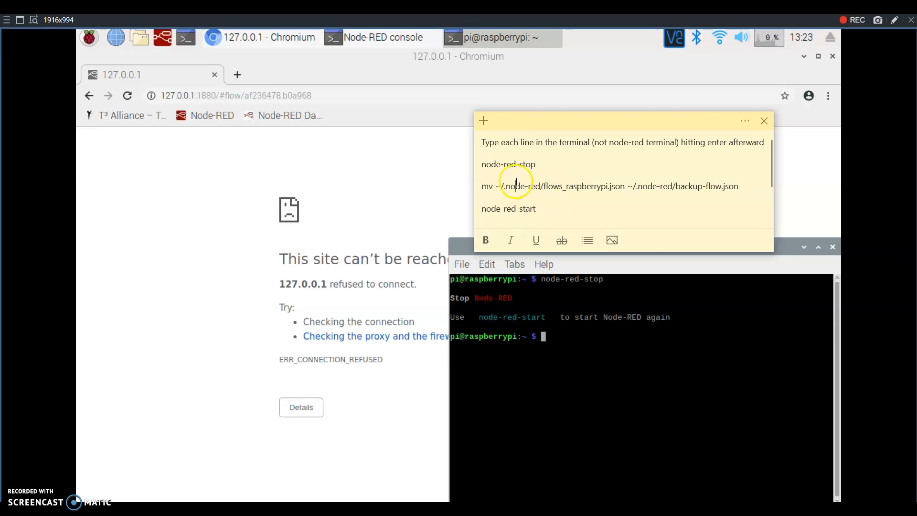
left_click_drag(500, 186, 626, 186)
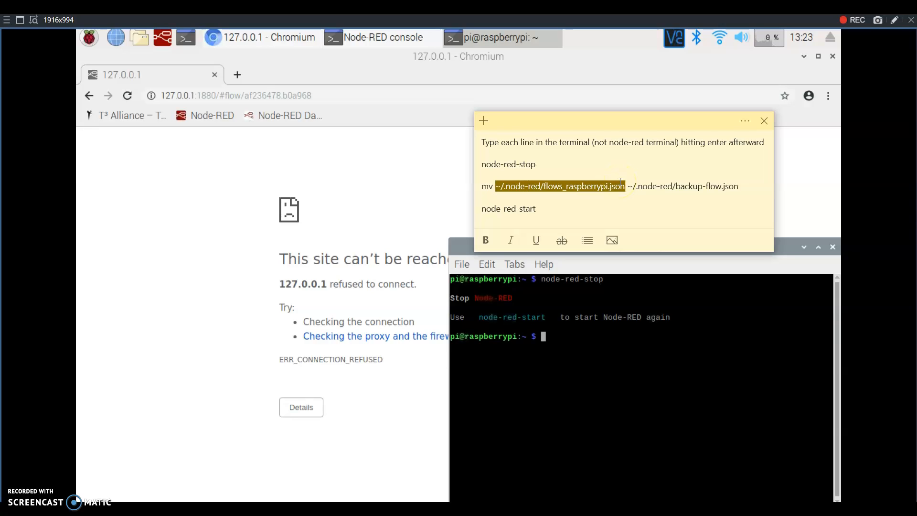
left_click(627, 191)
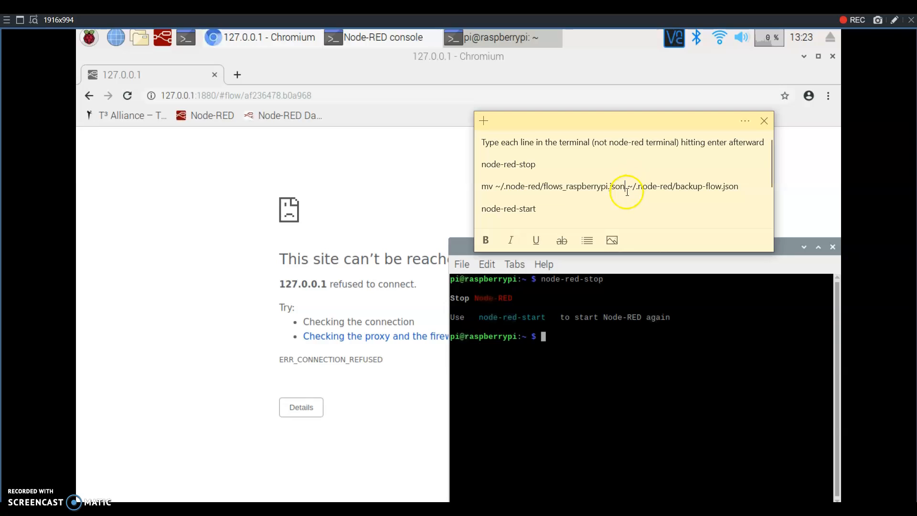
left_click_drag(628, 186, 739, 185)
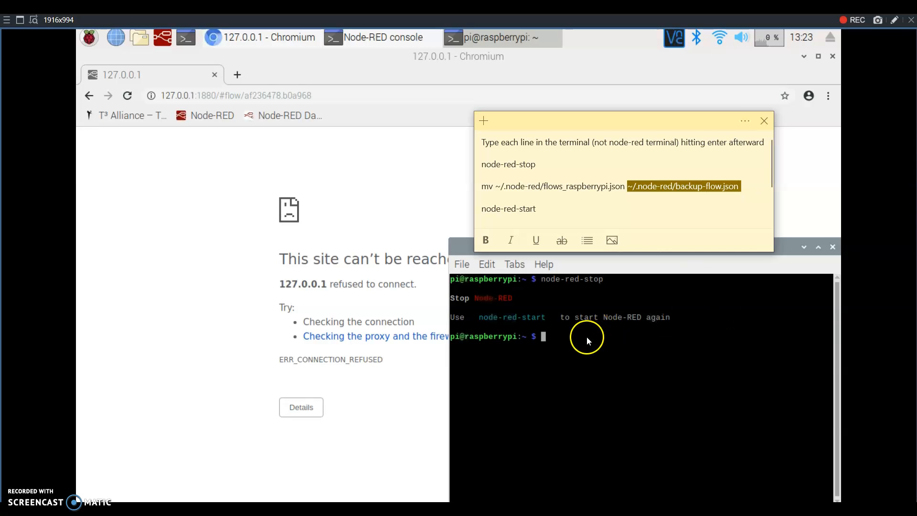
right_click(587, 337)
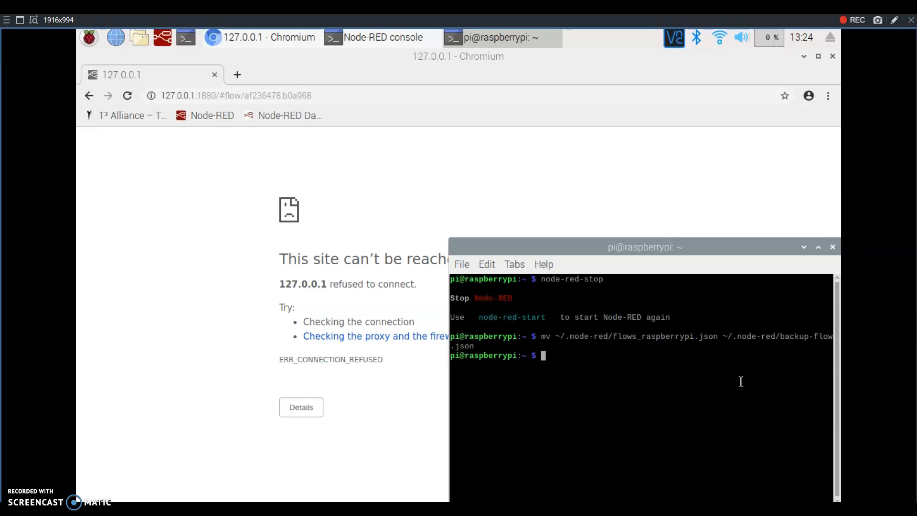
mouse_move(609, 372)
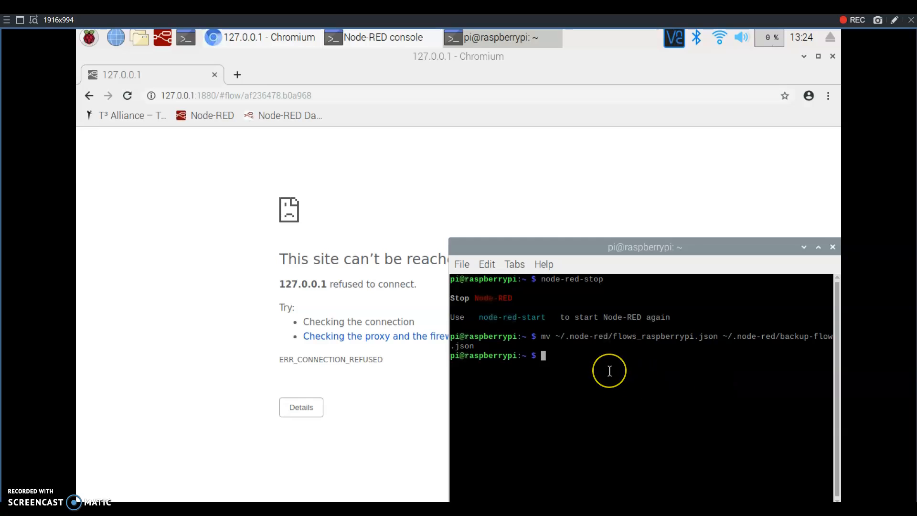
Run node-red-start so Node-RED starts as a systemd service with no flows file
type("node-red-start")
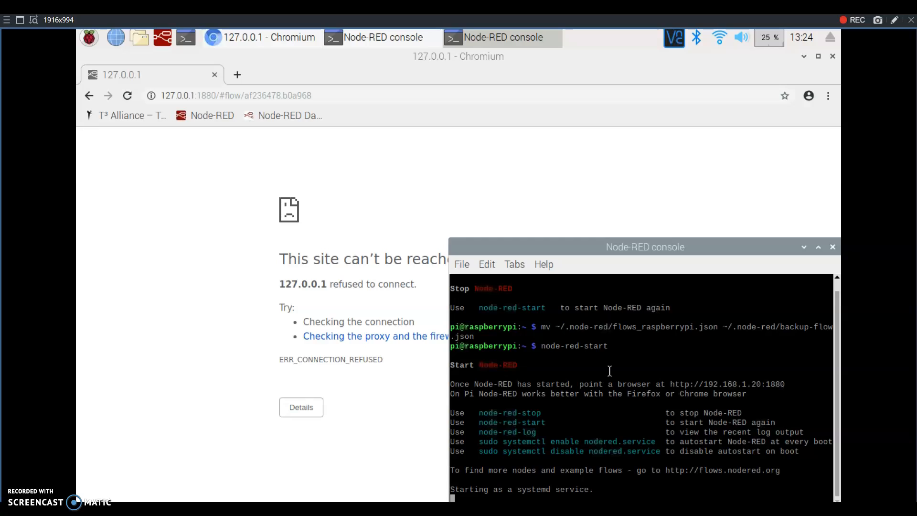
Reload Chromium repeatedly until 127.0.0.1:1880 shows the Node-RED editor with an empty Flow 1
left_click(128, 95)
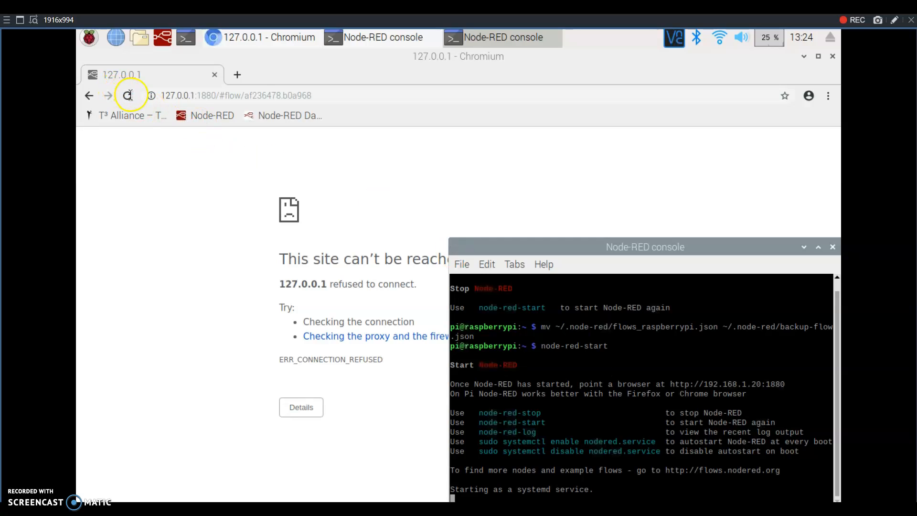
left_click(129, 96)
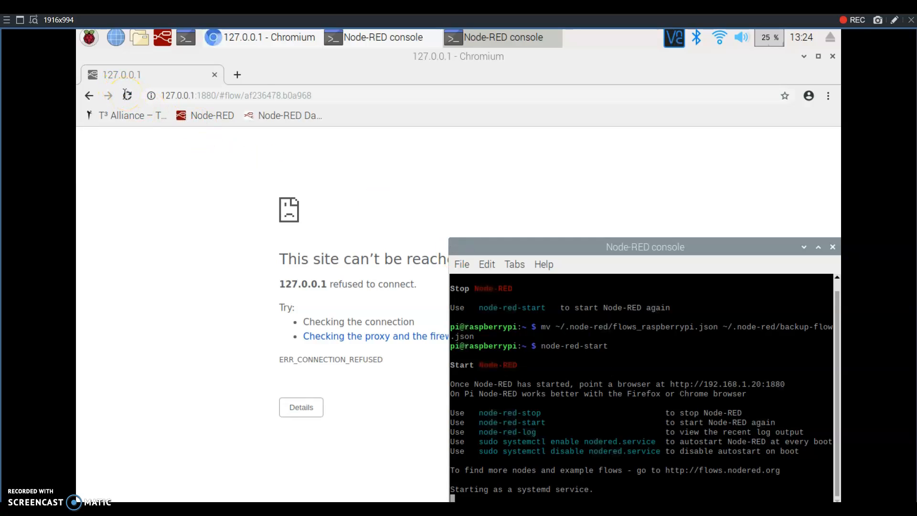
left_click(127, 96)
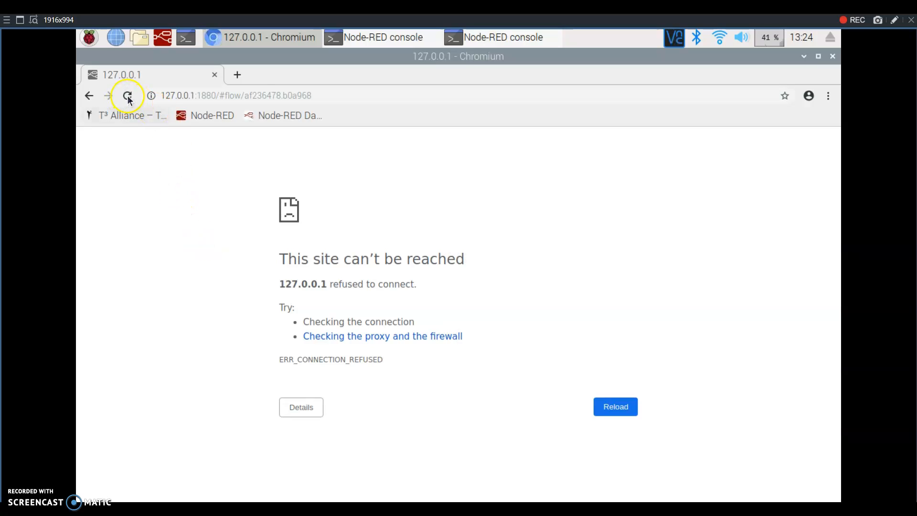
left_click(127, 96)
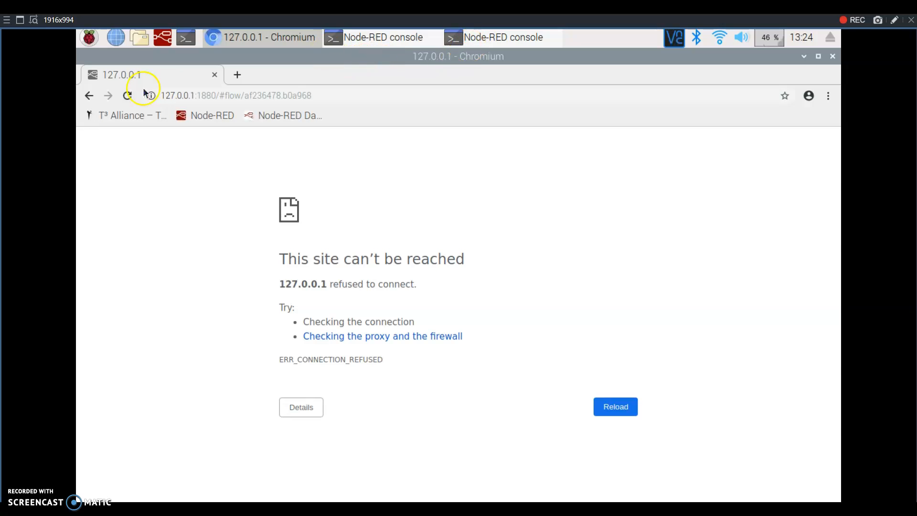
left_click(127, 96)
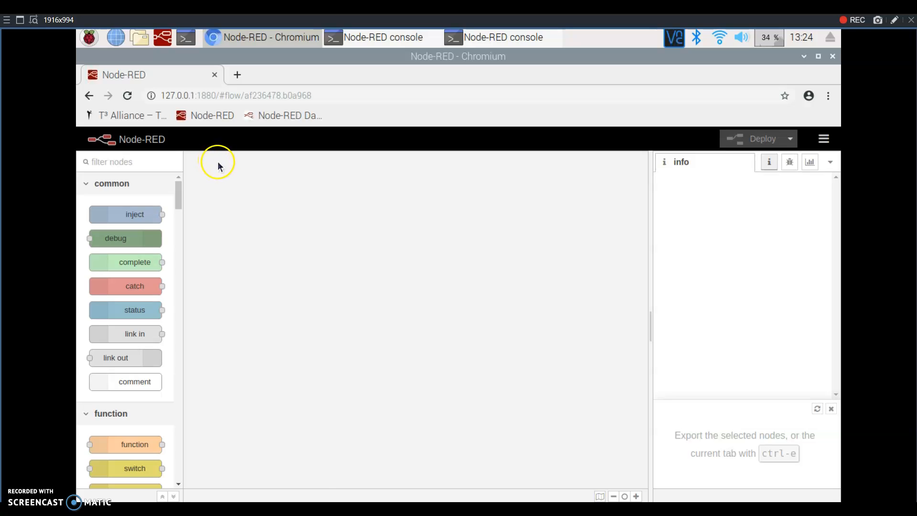
left_click(233, 162)
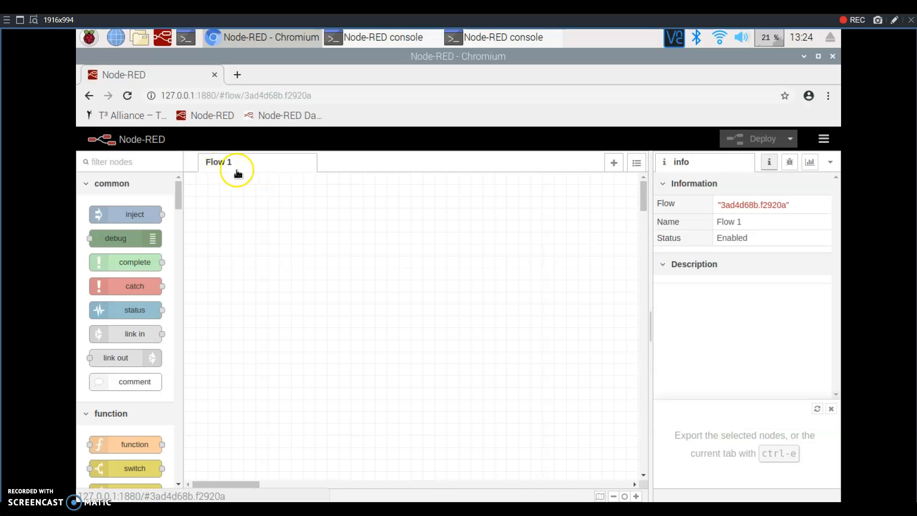